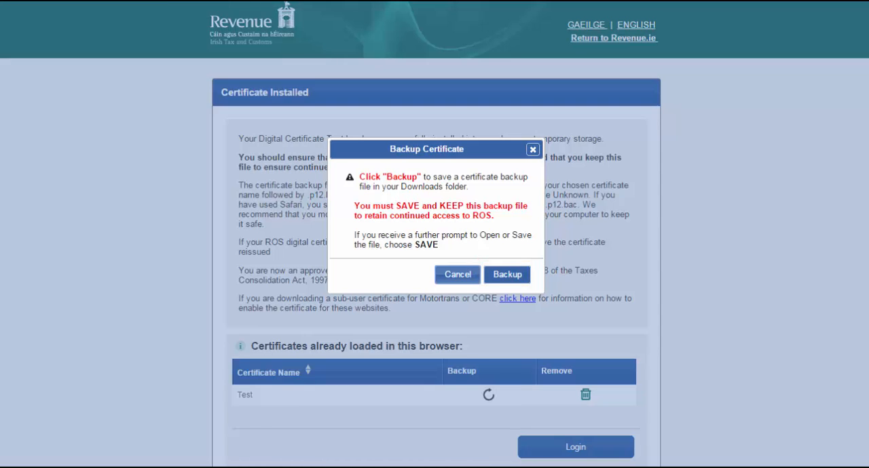
Back up the Test certificate and save the Test.p12.bac download
{"action": "left_click", "coordinate": [506, 274]}
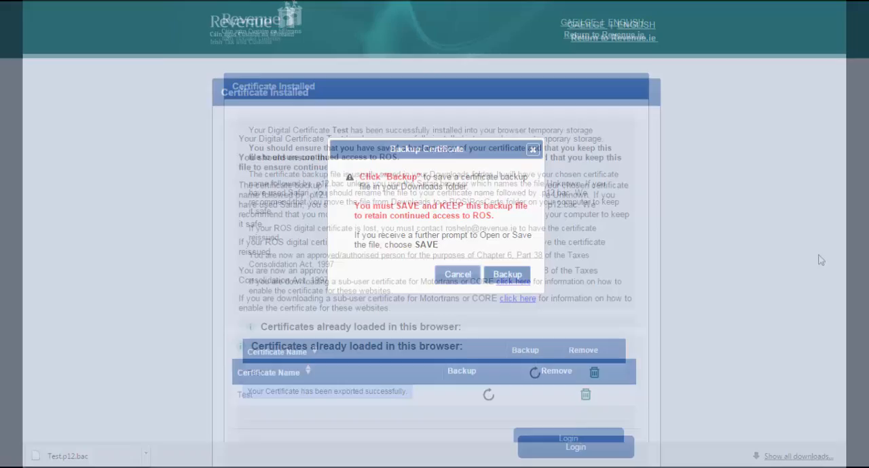
{"action": "left_click", "coordinate": [507, 273]}
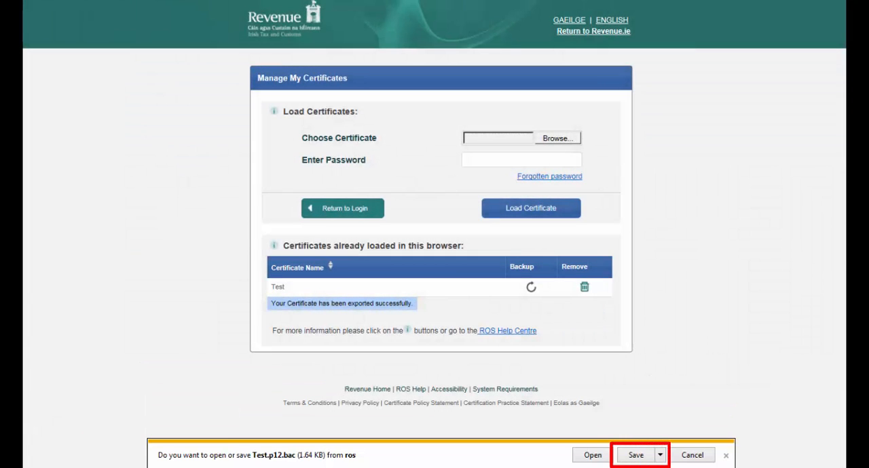
{"action": "left_click", "coordinate": [639, 455]}
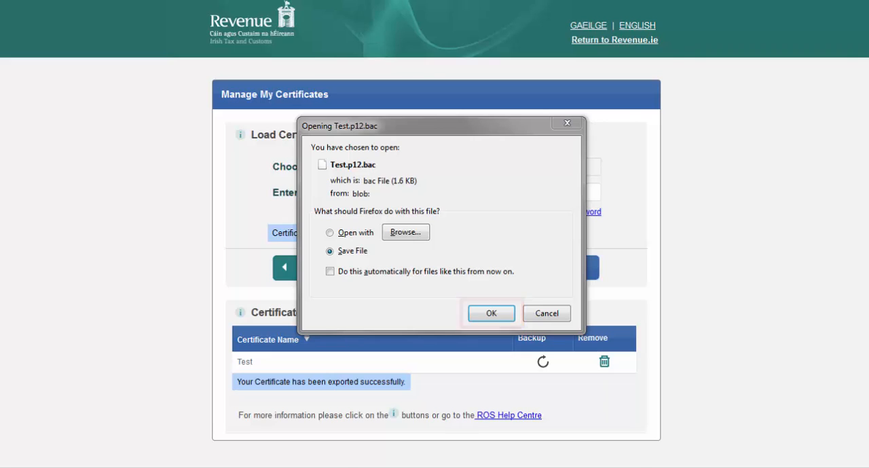
Keep Save File selected and confirm saving Test.p12.bac to Downloads
{"action": "left_click", "coordinate": [490, 313]}
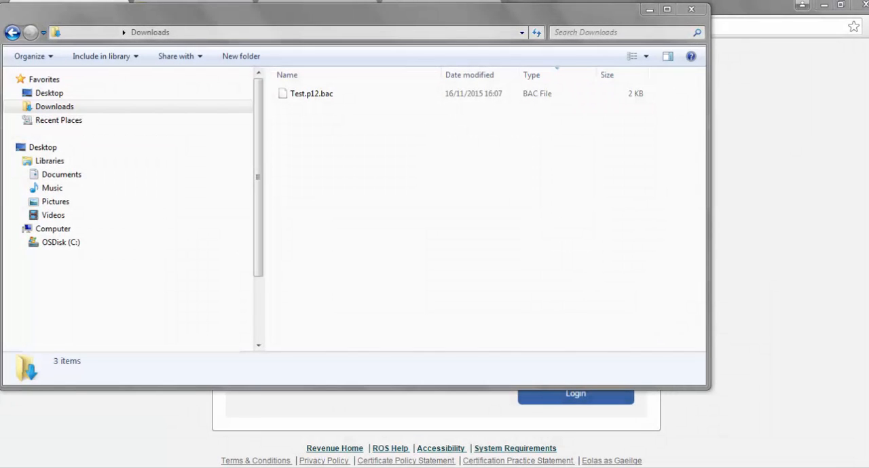
Select Test.p12.bac in Downloads and copy it from its context menu
{"action": "left_click", "coordinate": [311, 93]}
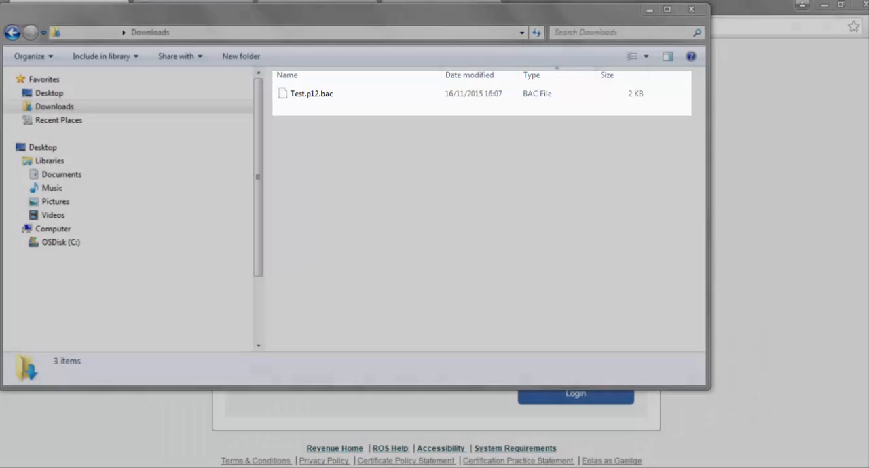
{"action": "right_click", "coordinate": [308, 93]}
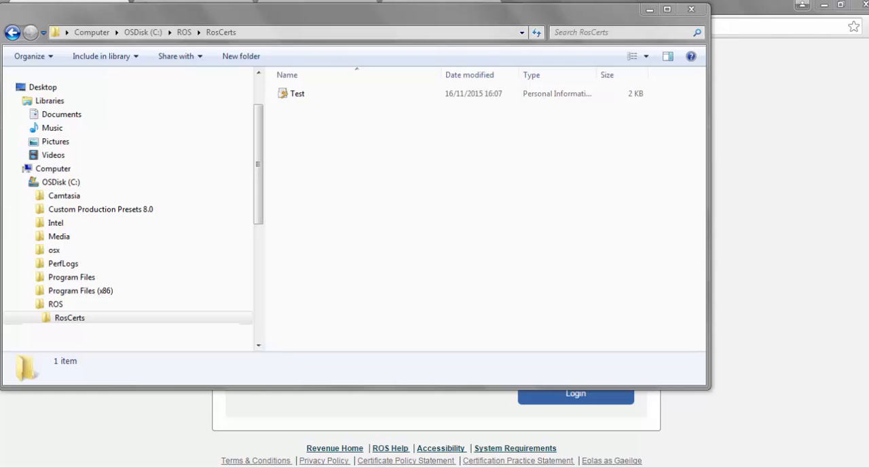
Select the pasted Test certificate file in C:\ROS\RosCerts
{"action": "left_click", "coordinate": [297, 93]}
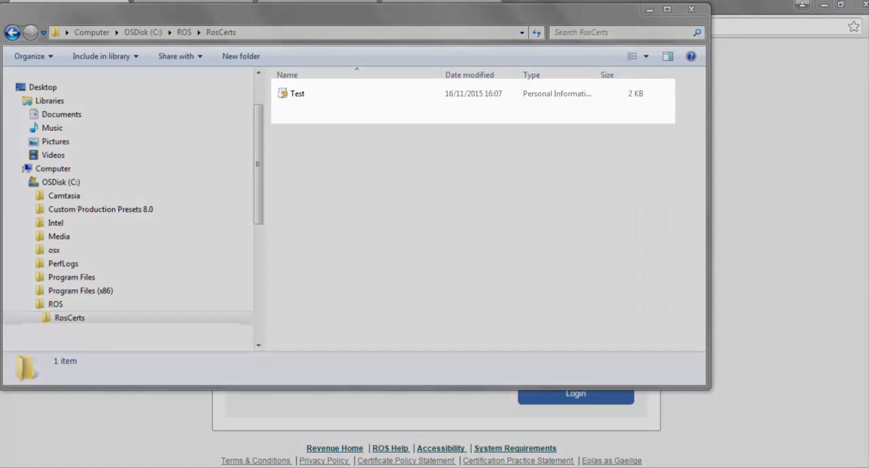